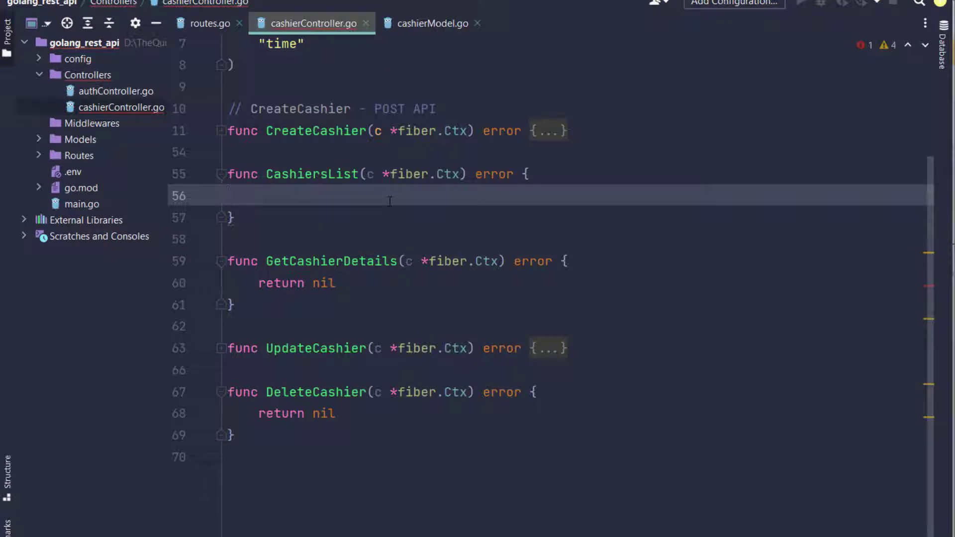
- Declare 'var cashier []models.Cashier' at the top of CashiersList
text(var)
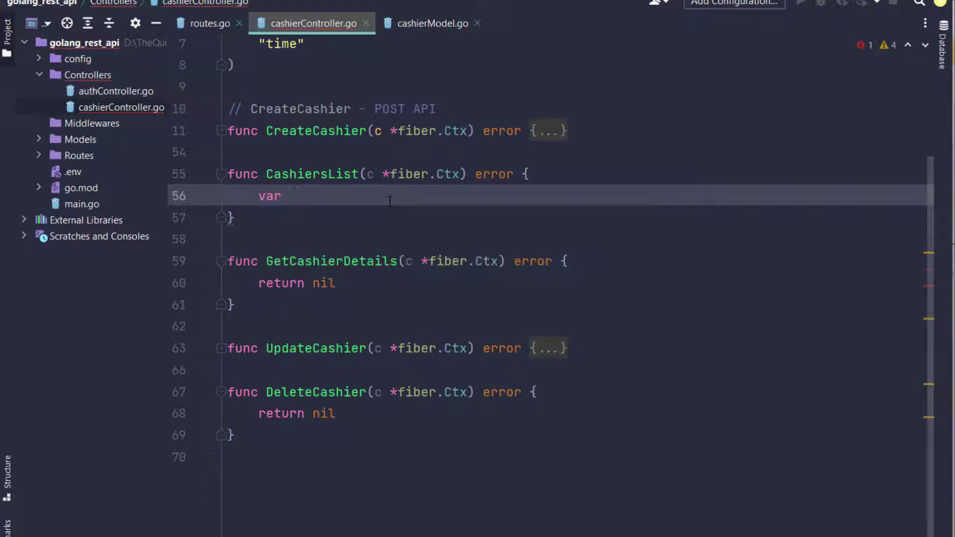
text(cashier [)
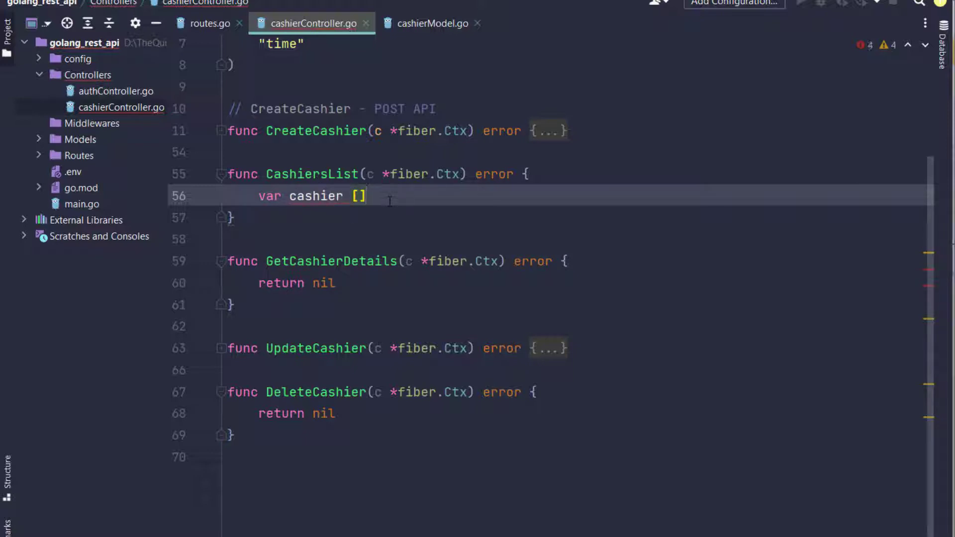
text(models.Cashier)
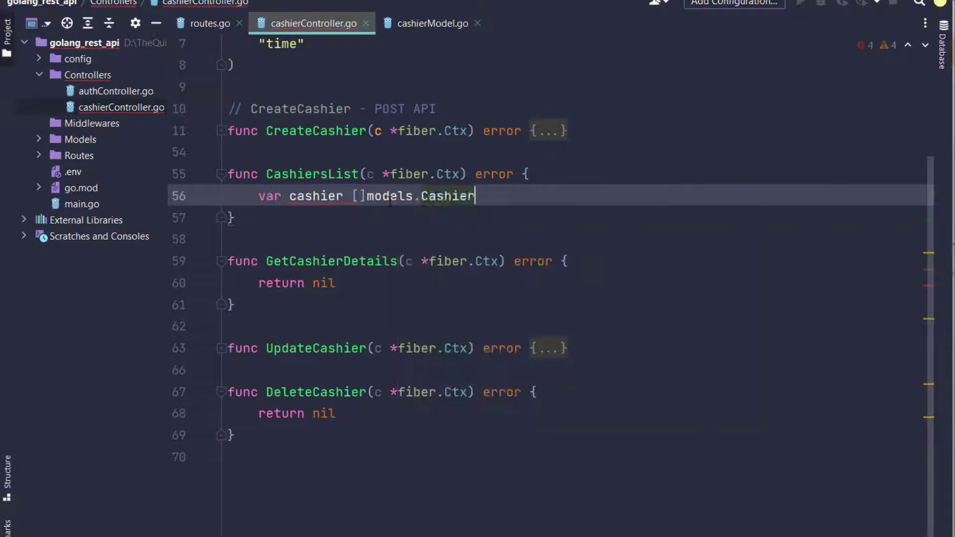
key(enter)
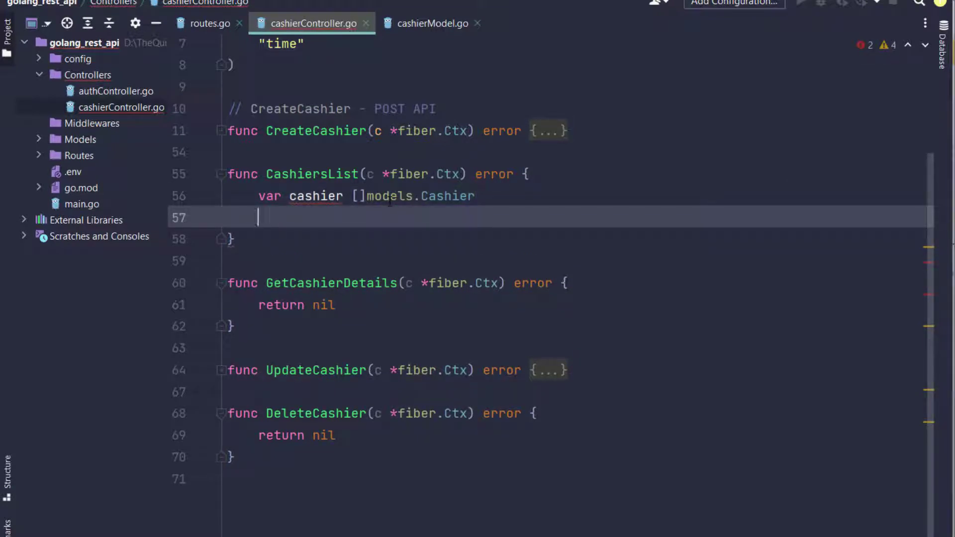
- Add 'limit := strconv.Atoi(c.Query("limit"))' using autocomplete
text(limit)
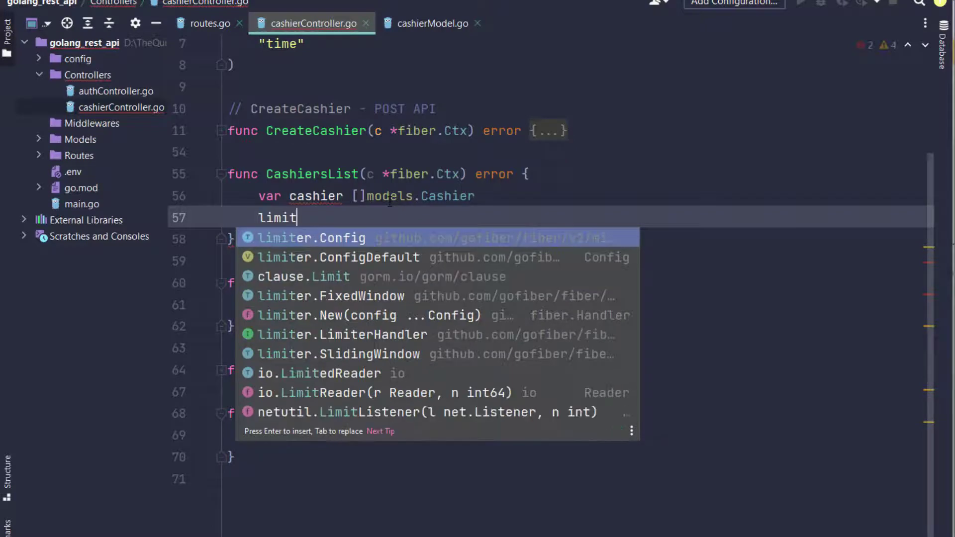
text(:=)
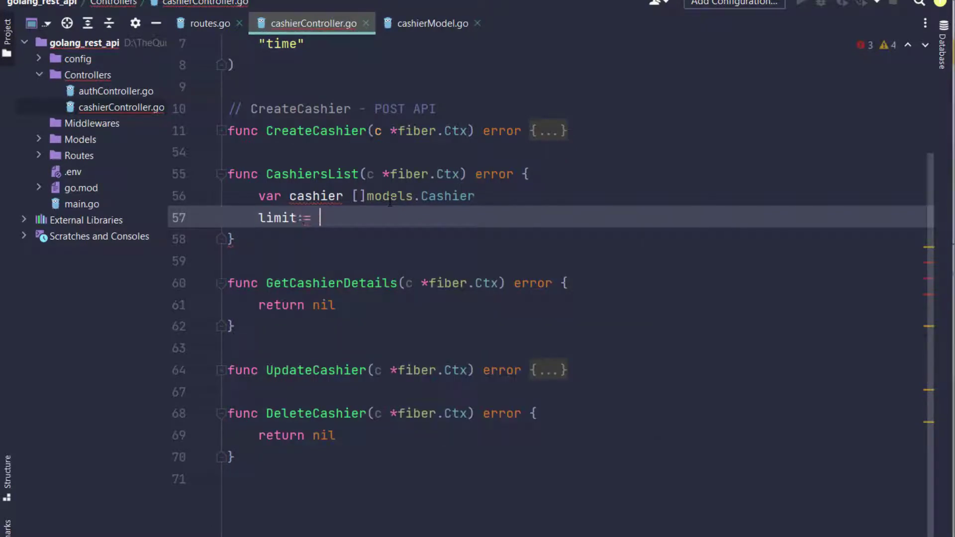
text(str)
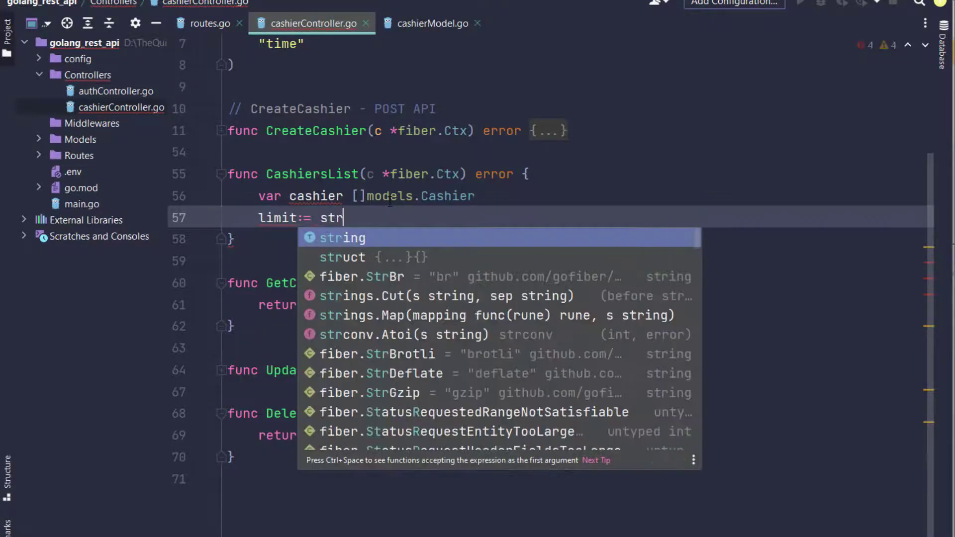
text(conv.)
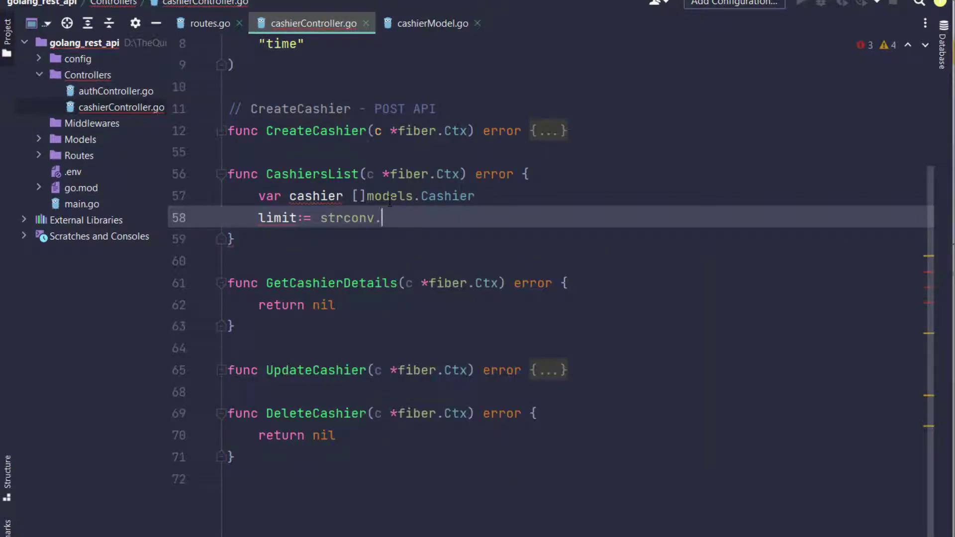
text(Atoi()
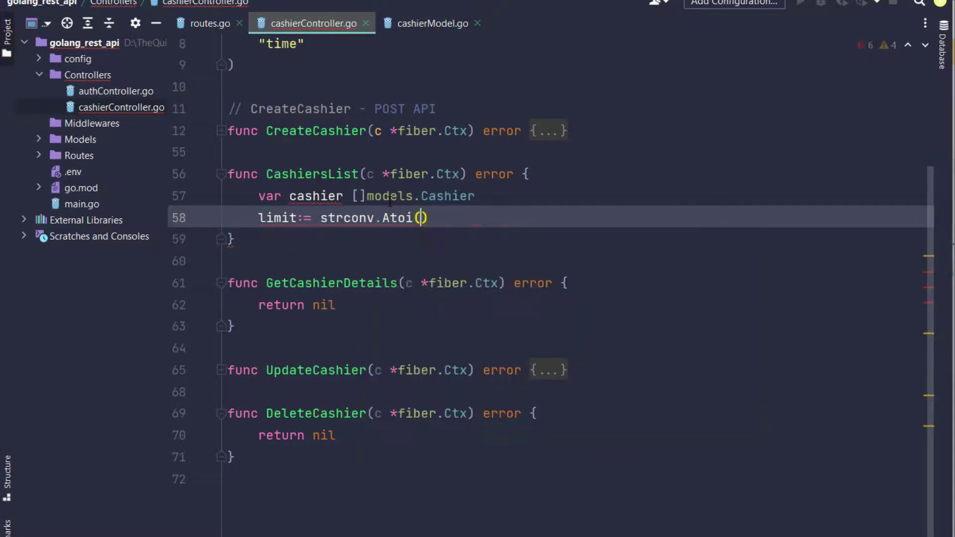
text(c.Query("limit)
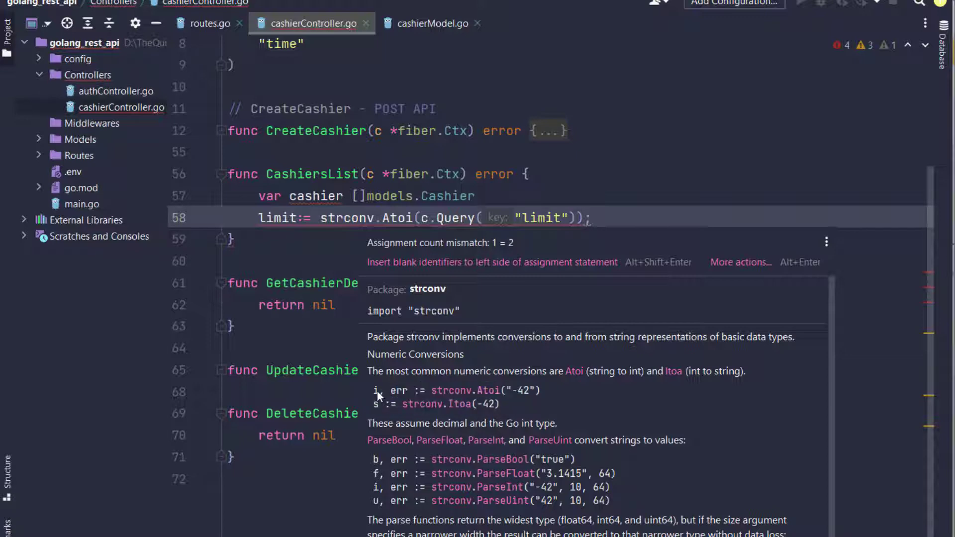
- Change the limit line to 'limit,_ :=' and add 'skip,_ := strconv.Atoi(c.Query("skip"))'
double_click(396, 391)
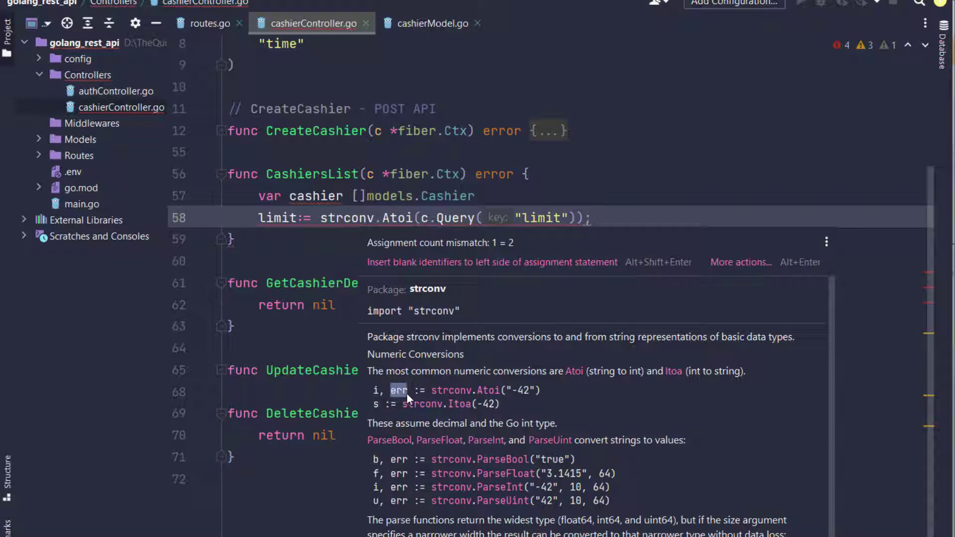
key(escape)
text(, )
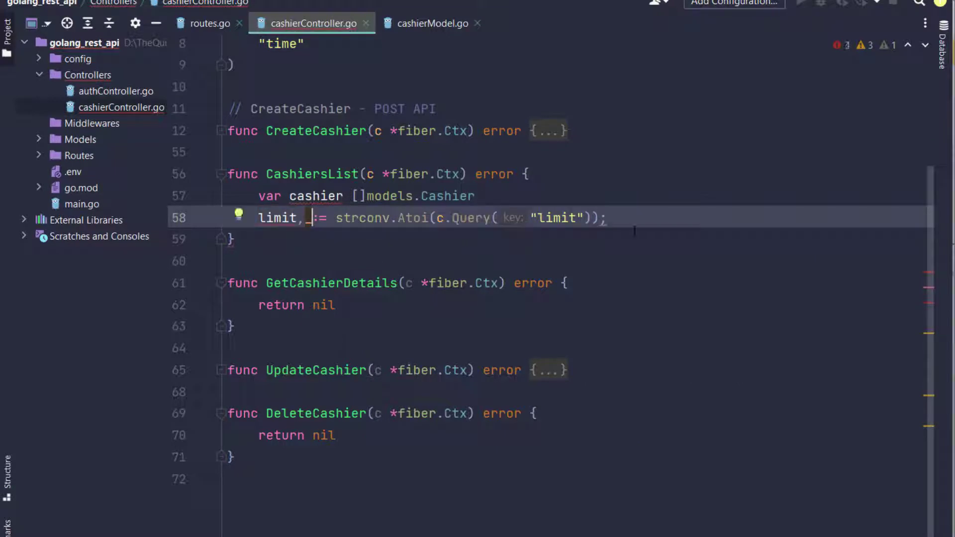
text(skip,_:)
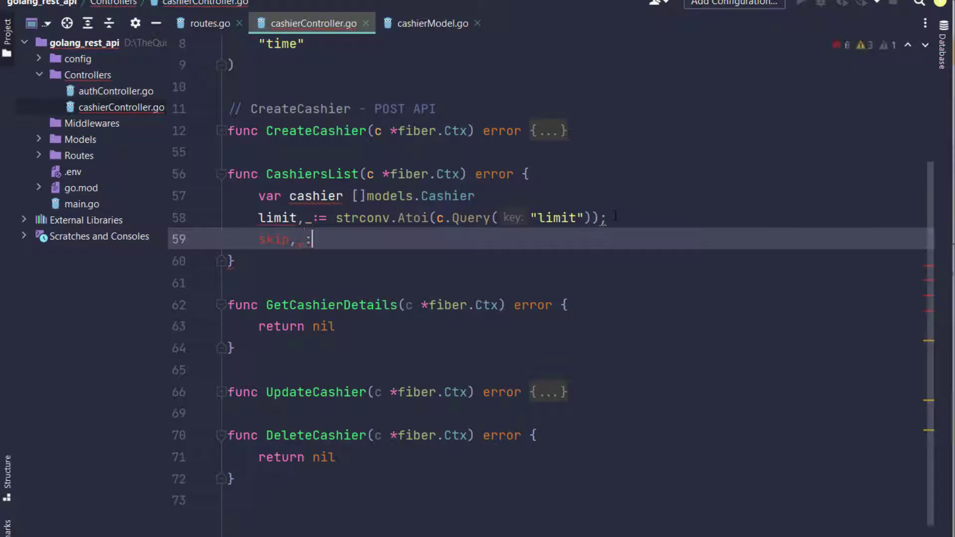
text(strconv.)
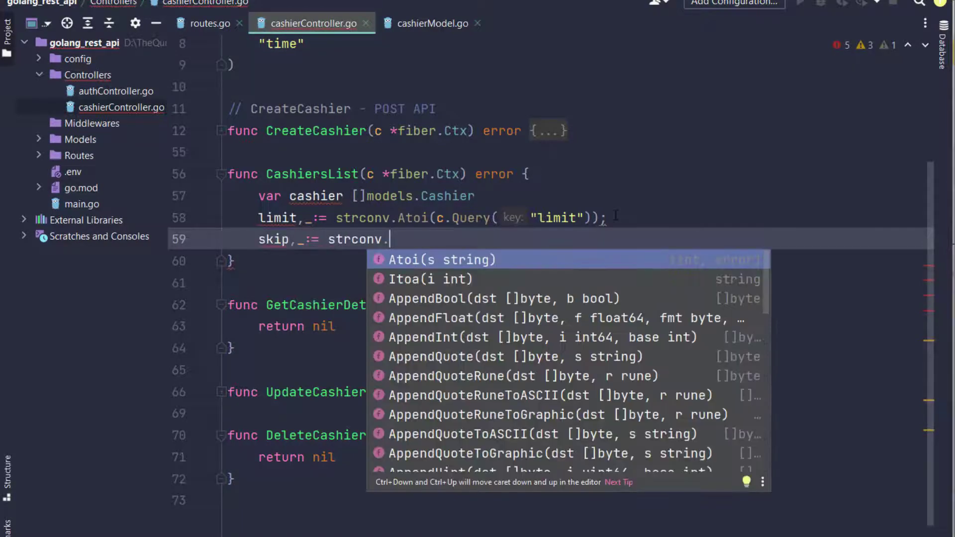
click(442, 260)
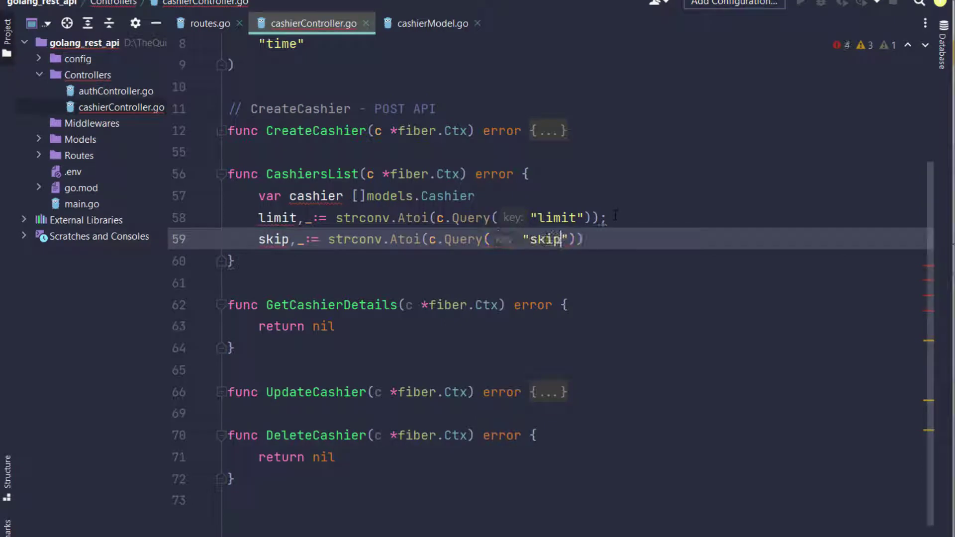
text(;)
key(Enter)
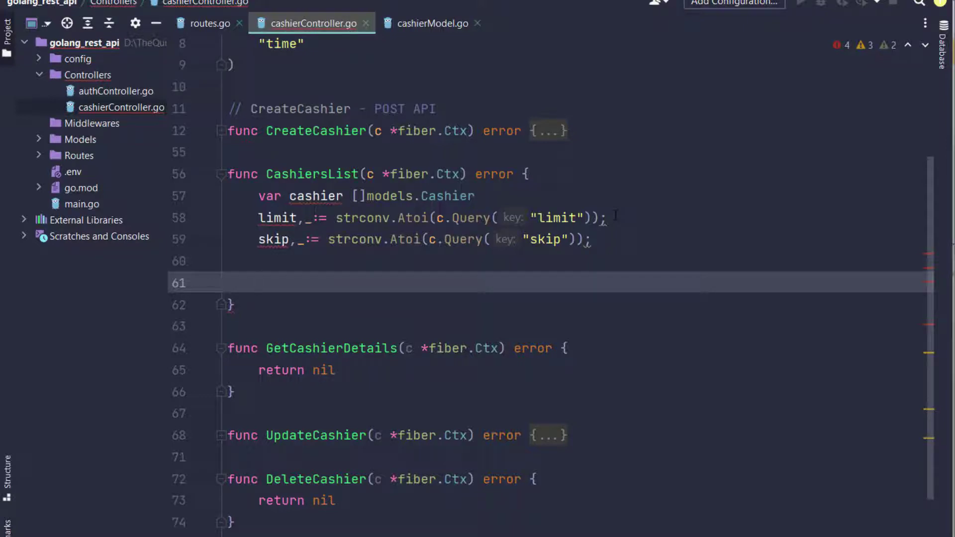
- Write the query db.DB chain with Limit(limit), Offset(skip), Find(&cashier) and Count(count)
text(db.DB.Select(")
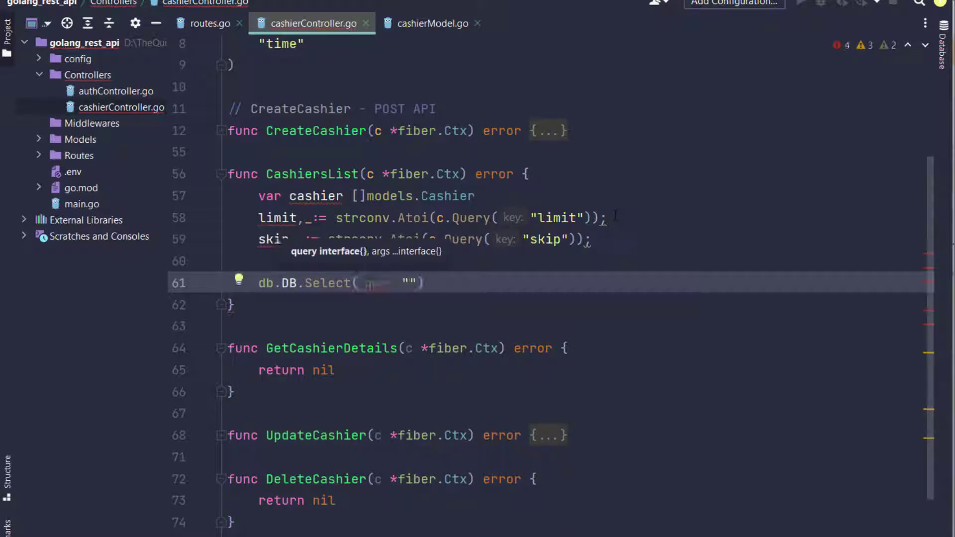
text(*)
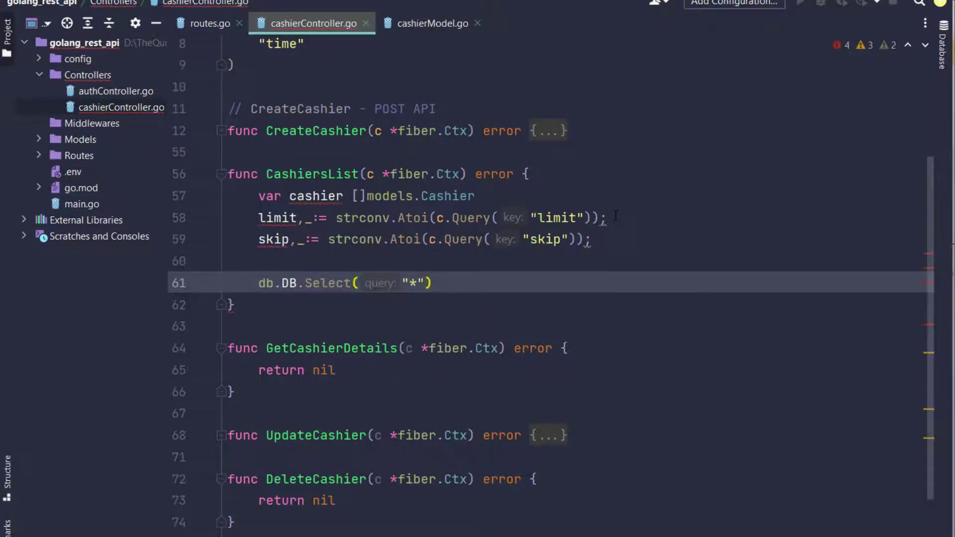
text(.Limit()
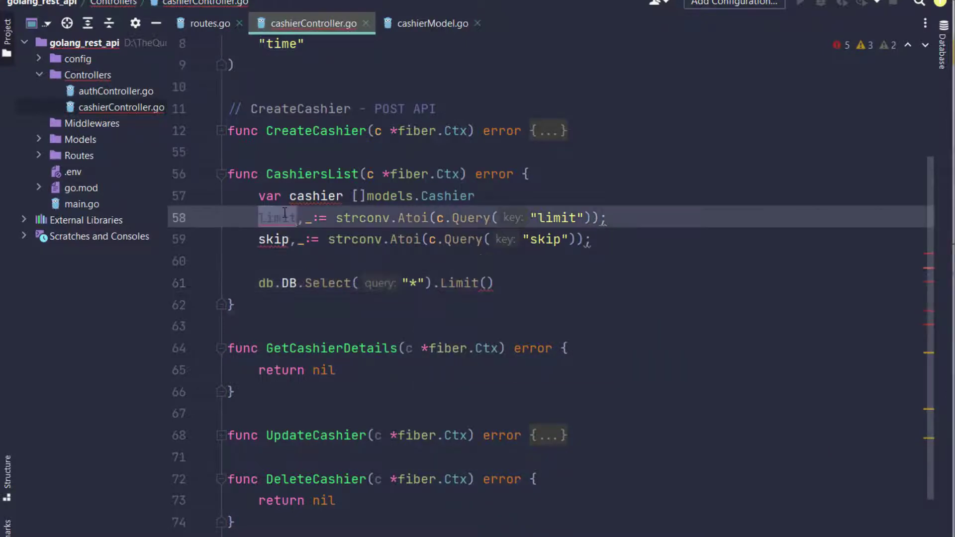
click(487, 282)
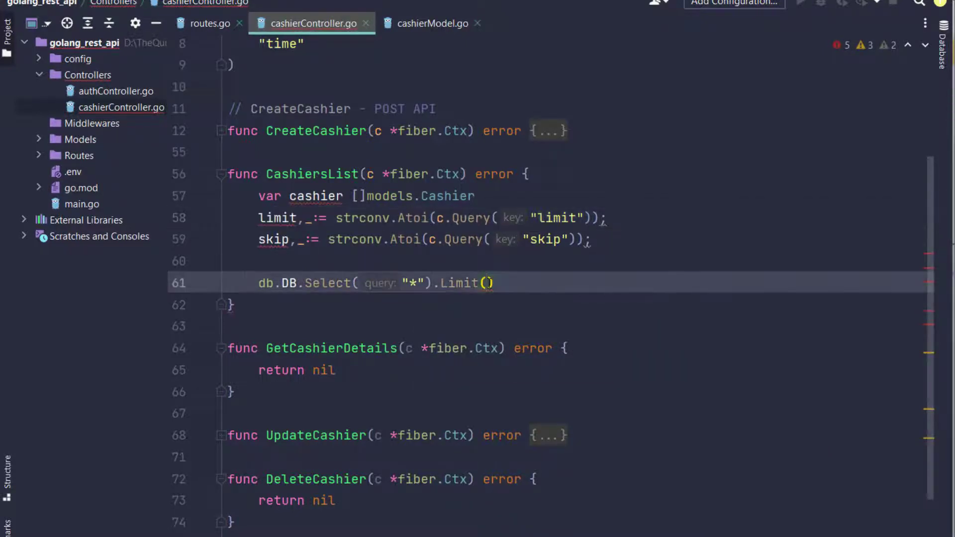
text(limit).)
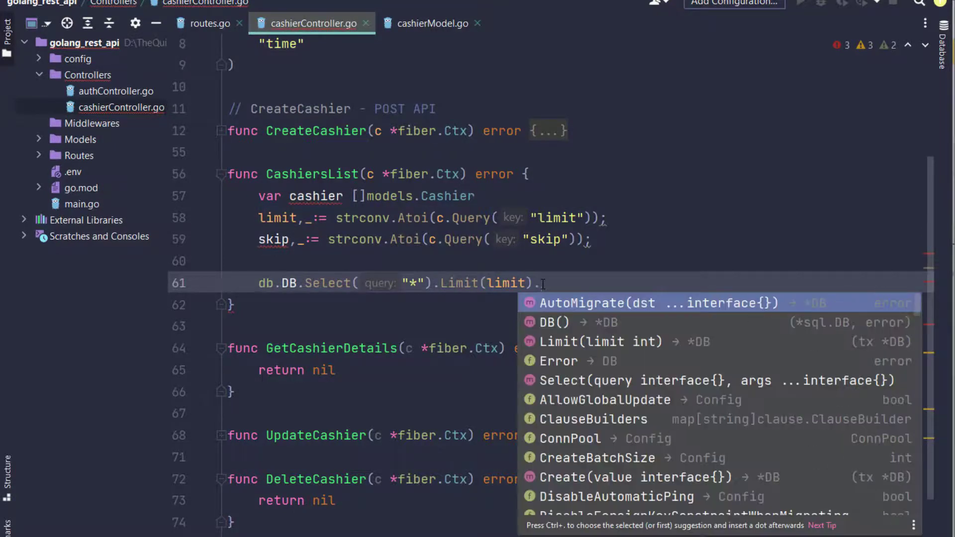
text(Offset(skip))
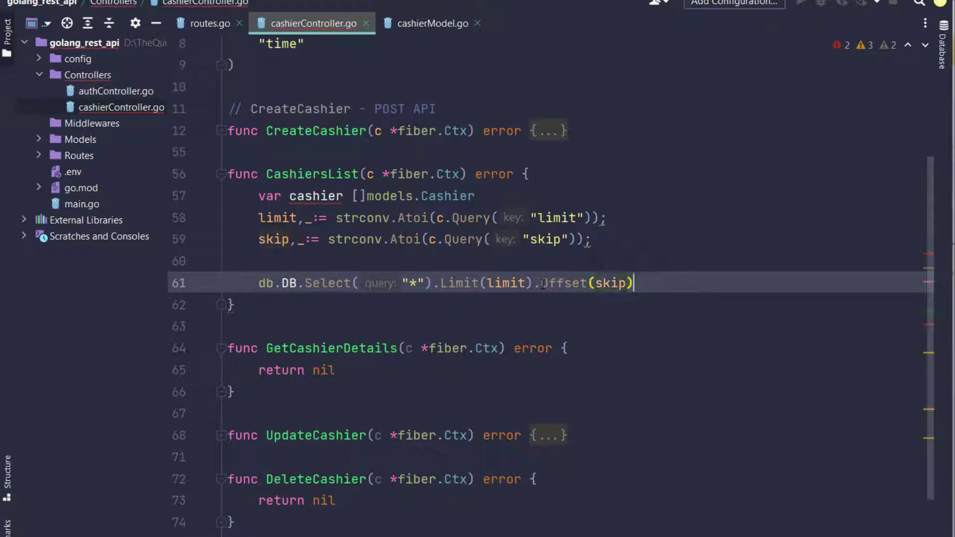
text(.fin)
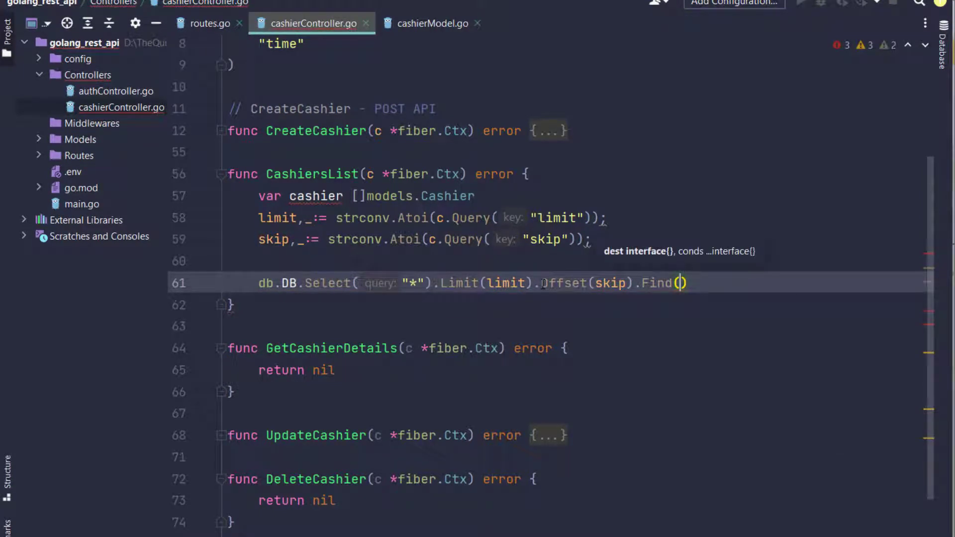
text(&)
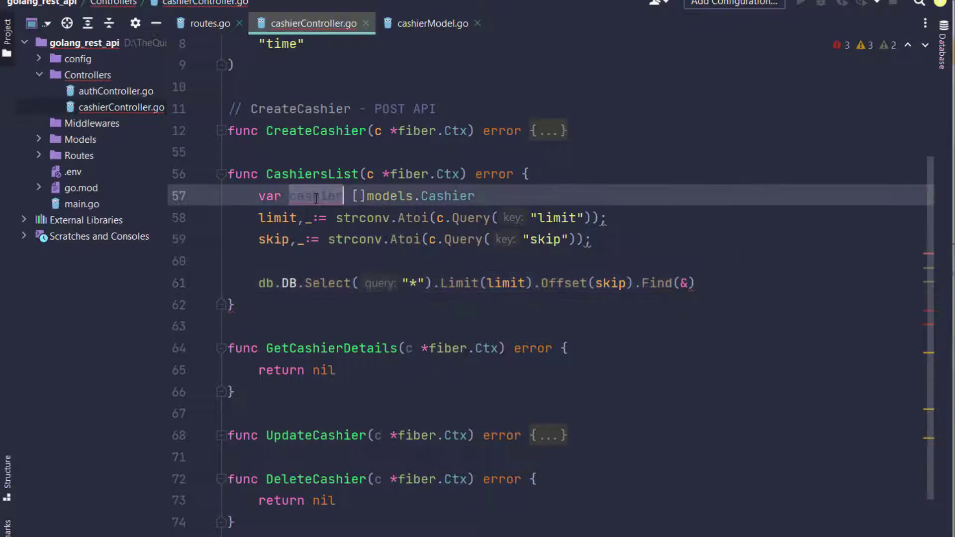
text(cashier)
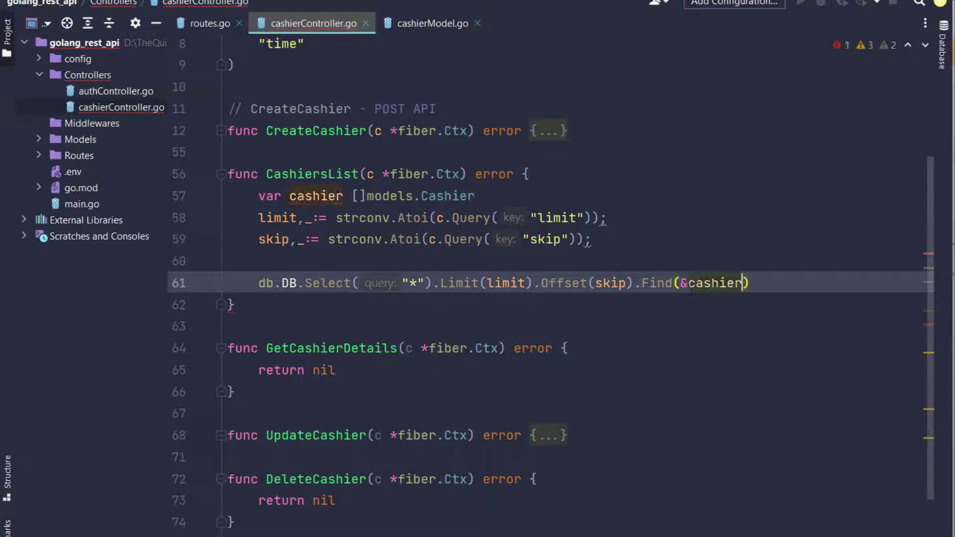
click(755, 283)
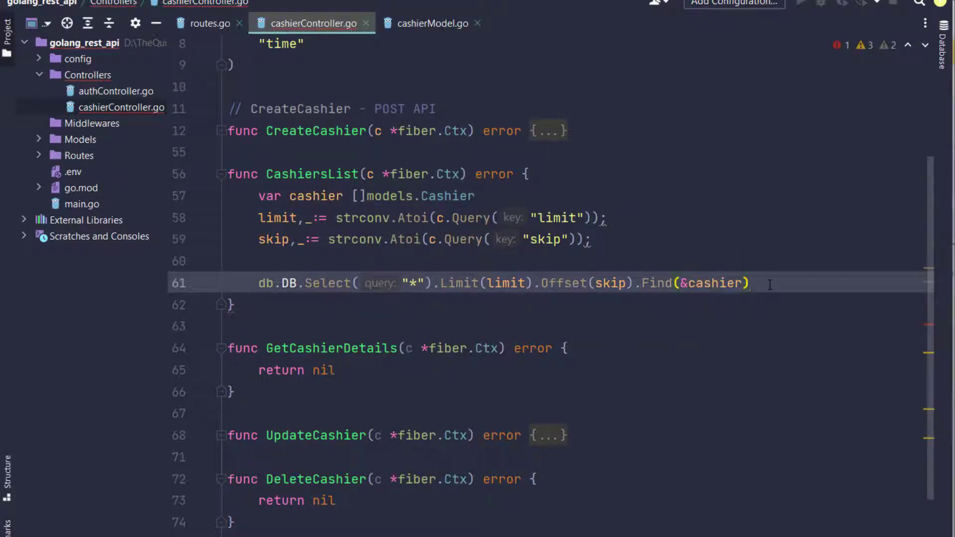
text(.Count()
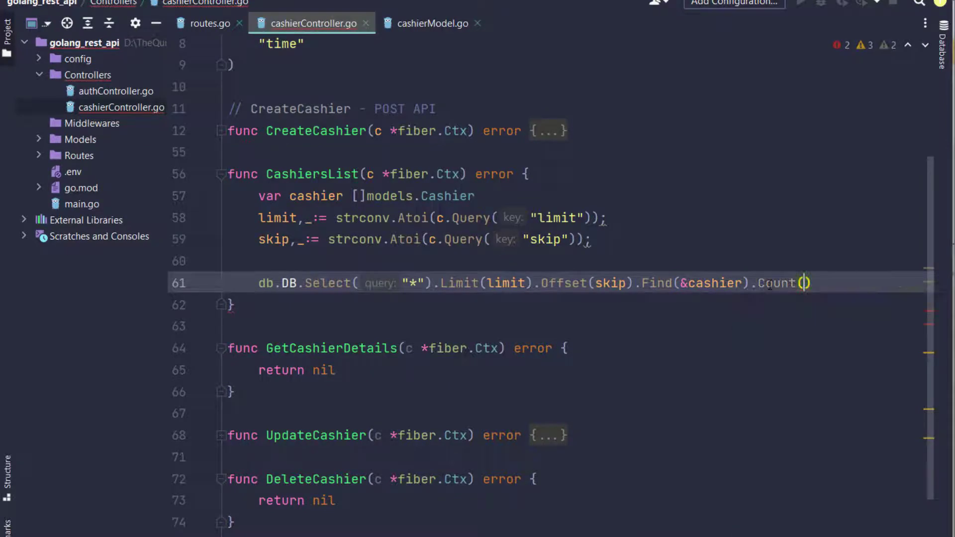
text(count)
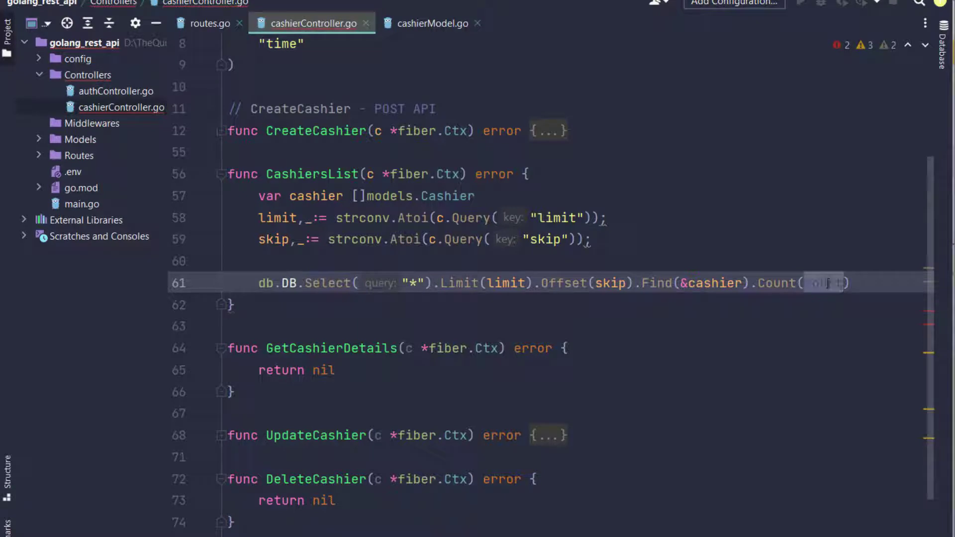
- Declare 'var count int64' above the query and pass &count to Count
key(Enter)
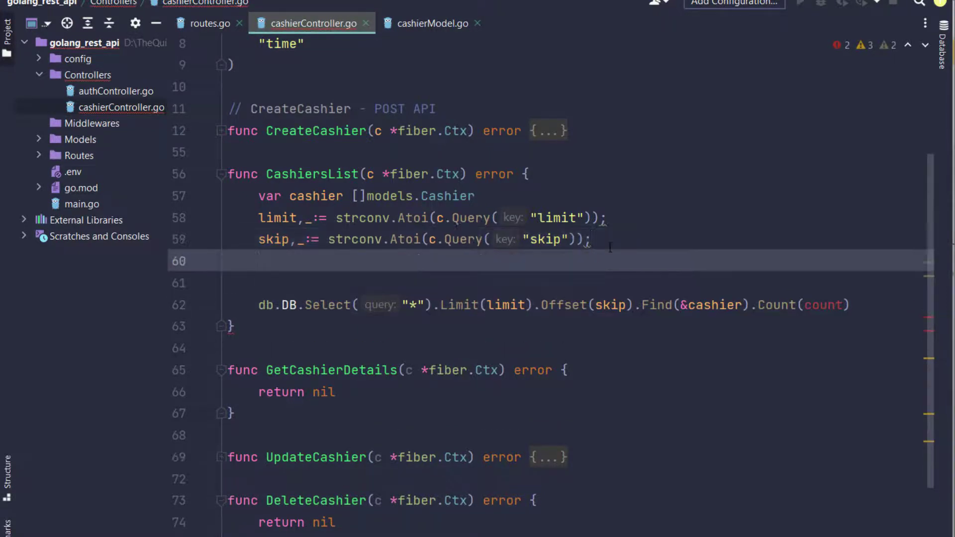
text(var count)
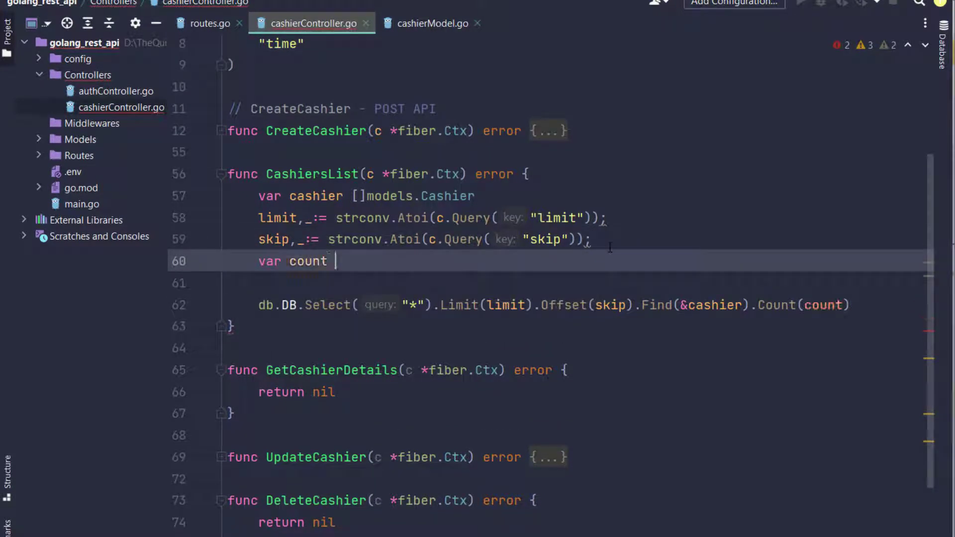
text(in)
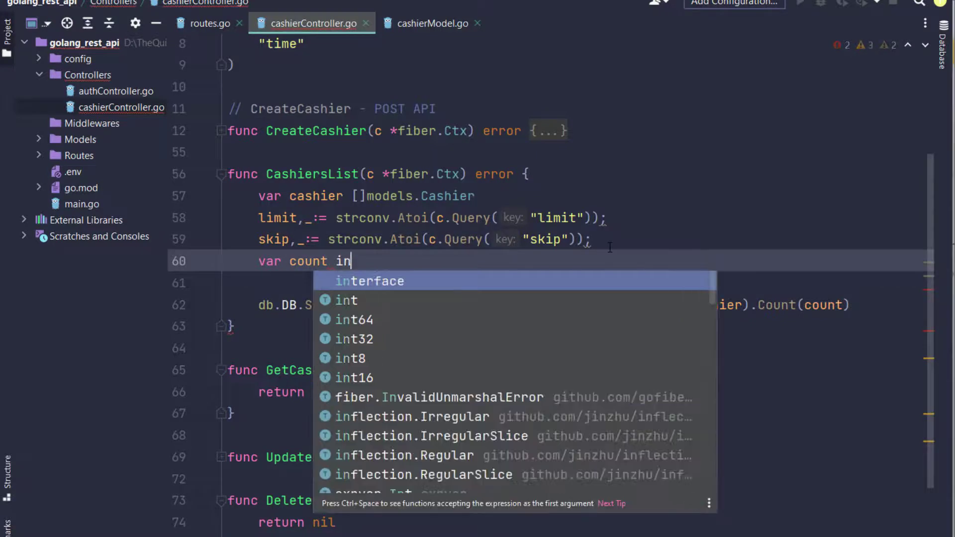
key(Down)
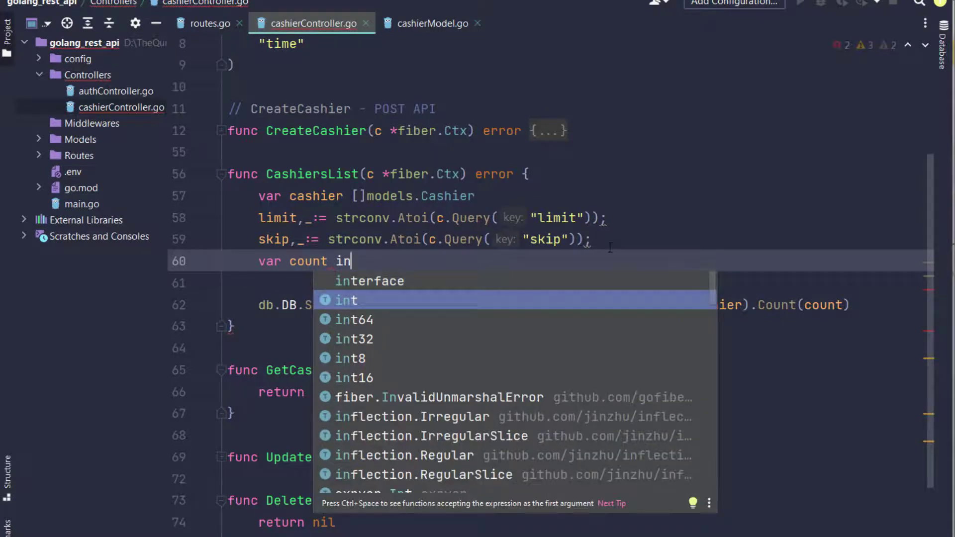
click(346, 299)
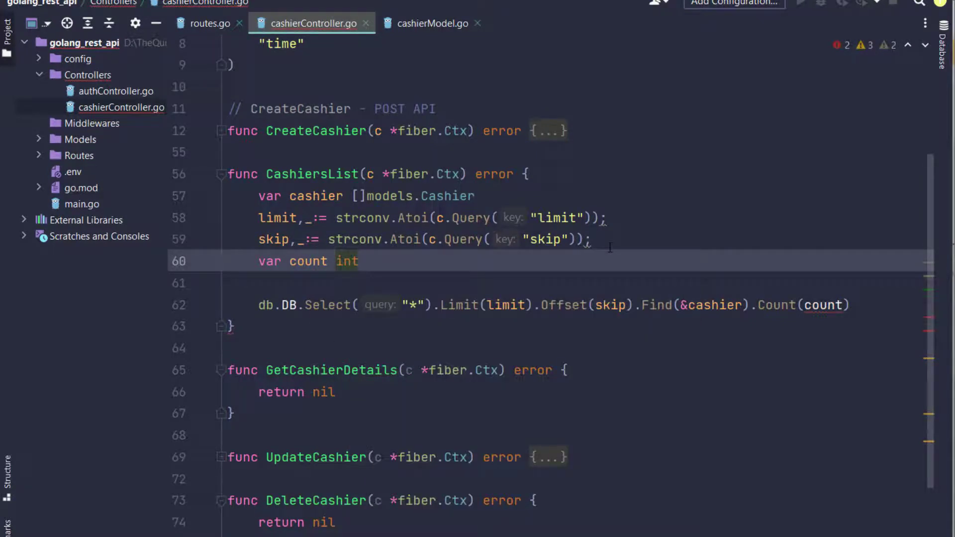
text(64)
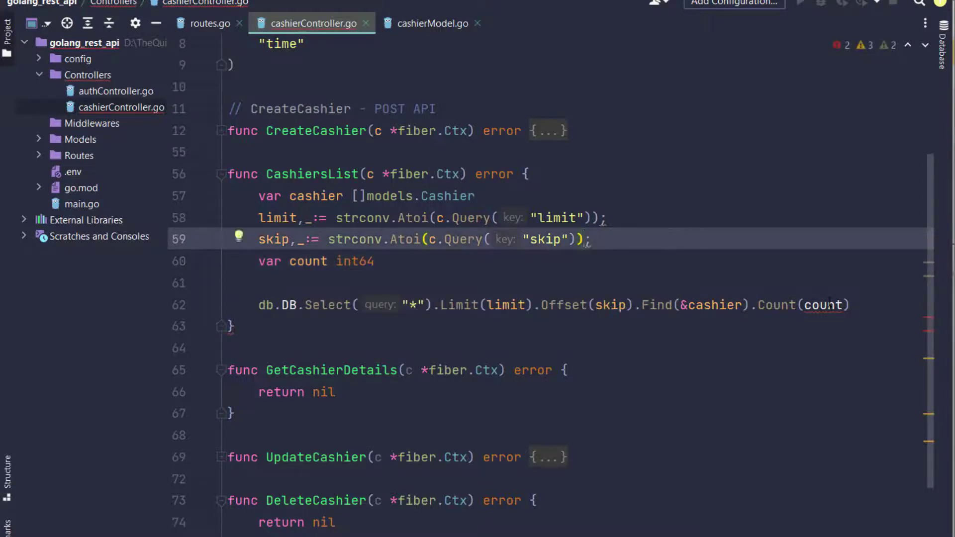
click(803, 304)
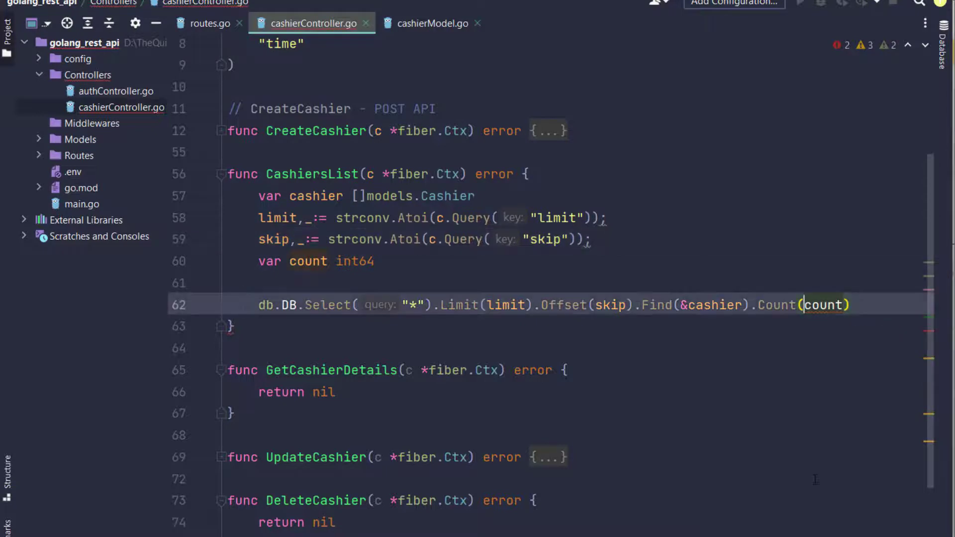
text(&)
text(return)
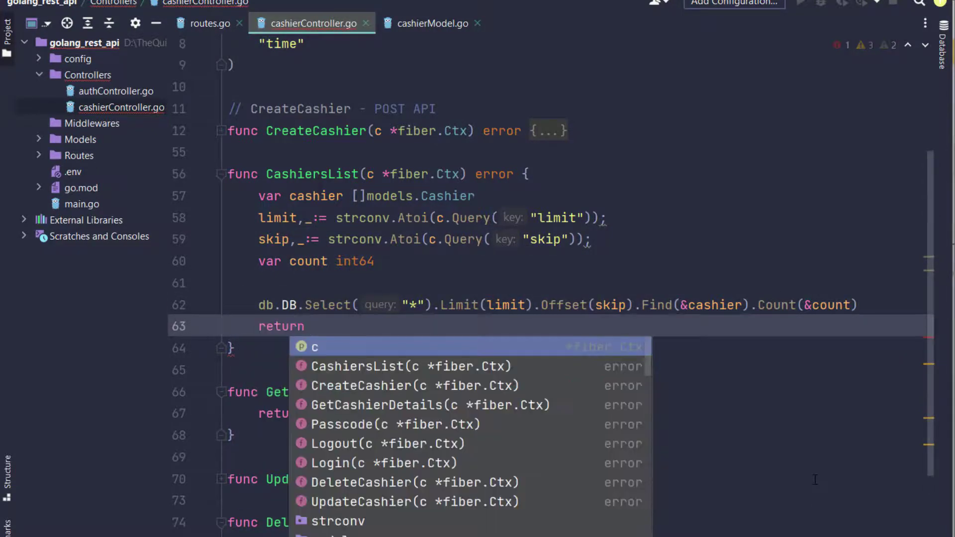
- Return c.Status(200).JSON with success true, message "Cashier list api" and data cashier, reformatted
text(c.st)
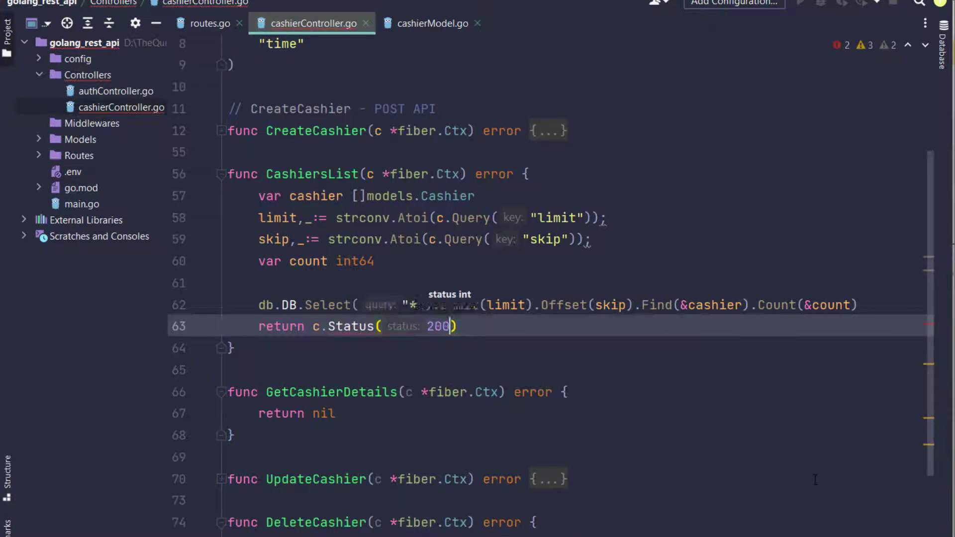
text(.JSON()
text(fi))
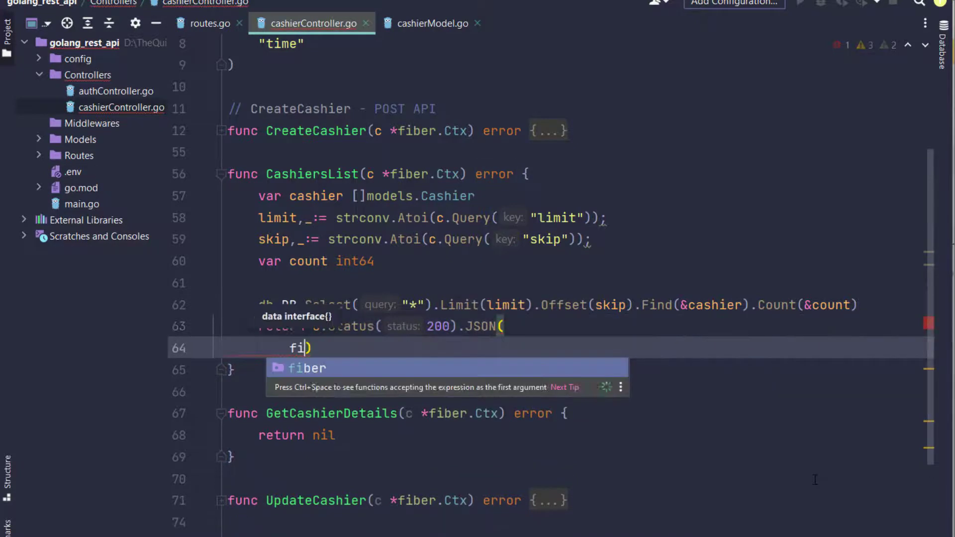
key(Enter)
text("su)
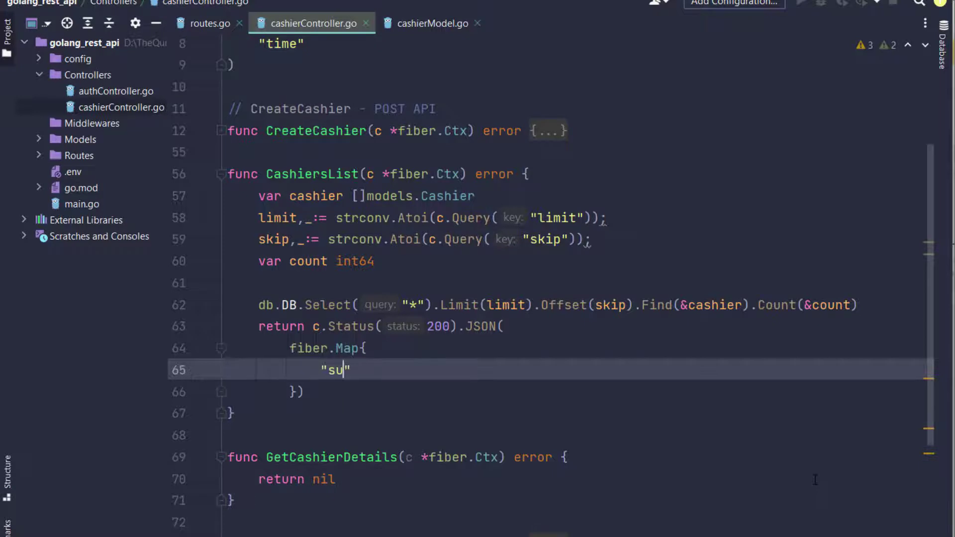
text(ccess":true,)
text("mess)
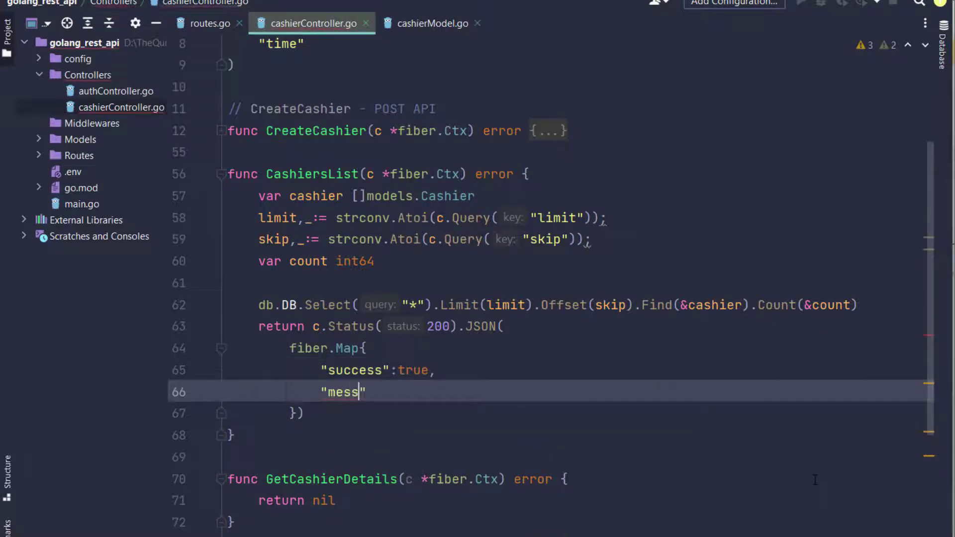
text(age":")
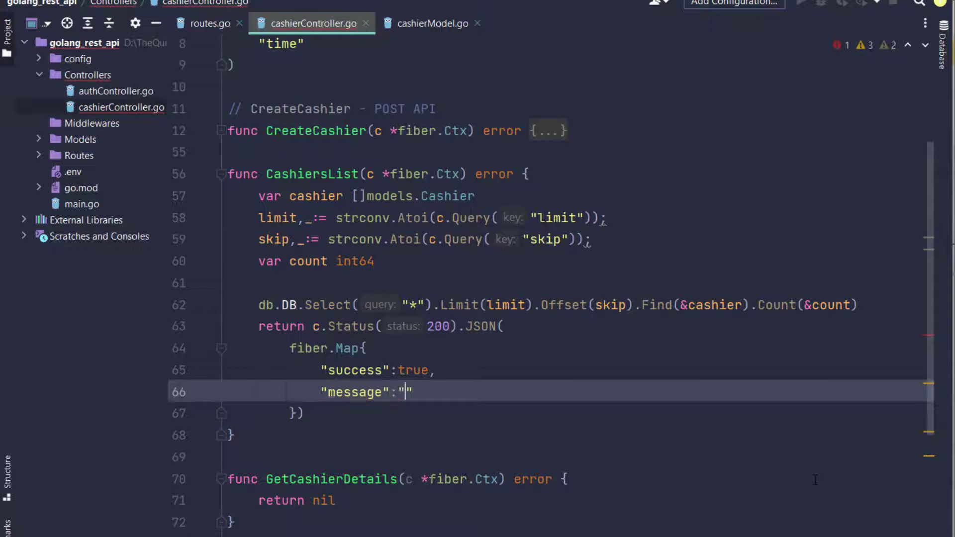
text(Cashier)
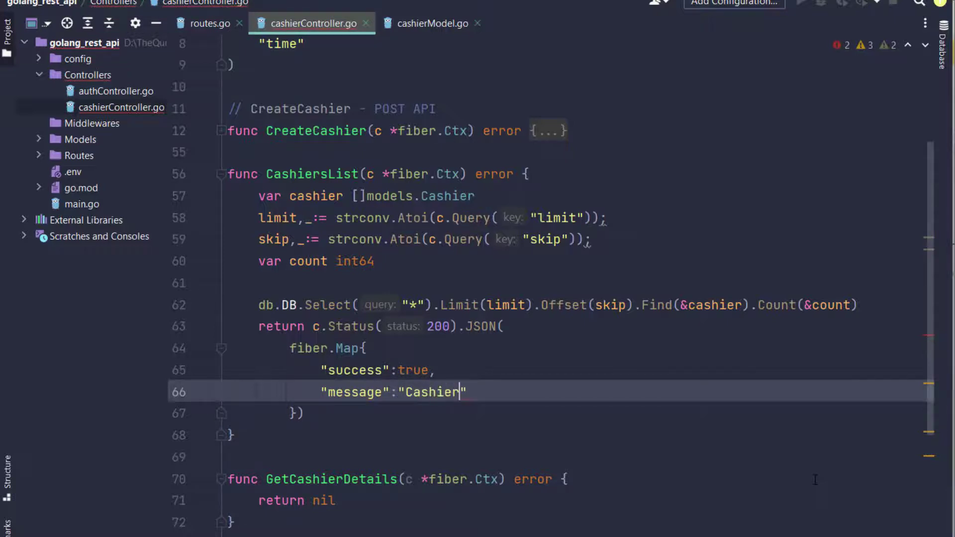
text(list api",)
text("d)
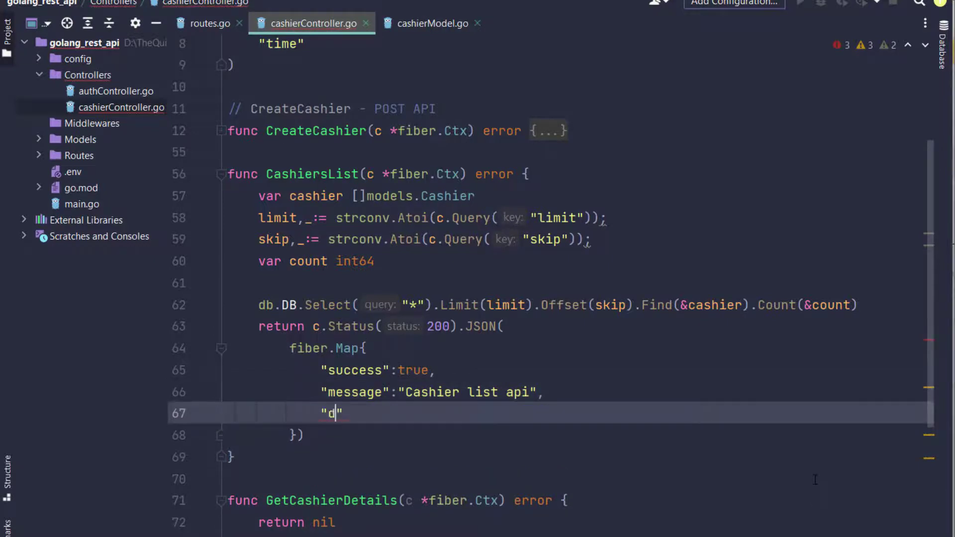
text(ata)
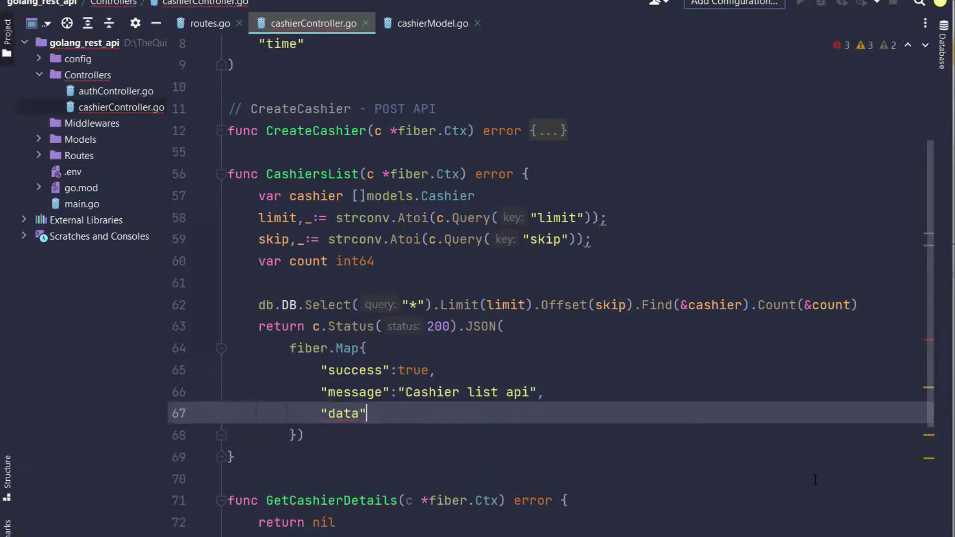
text(:cashier,)
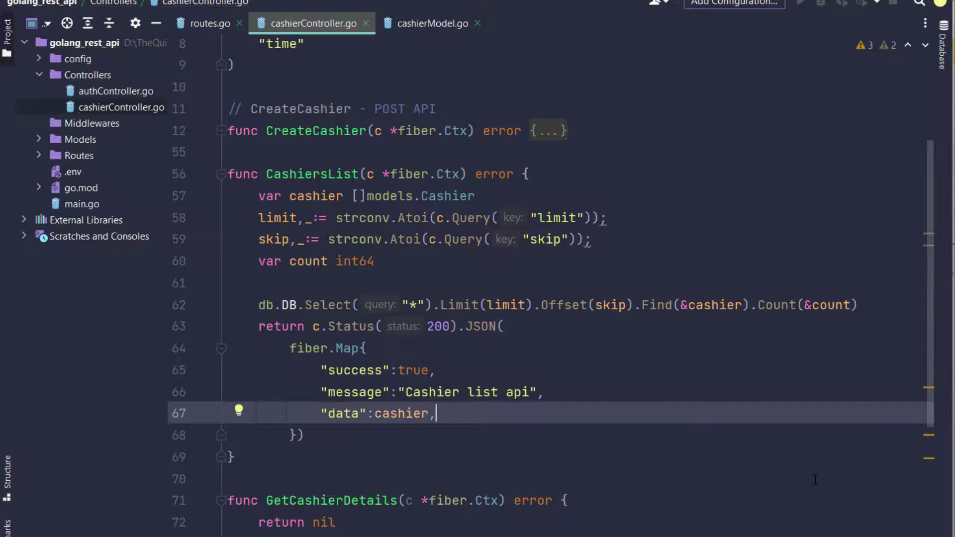
key(ctrl+alt+l)
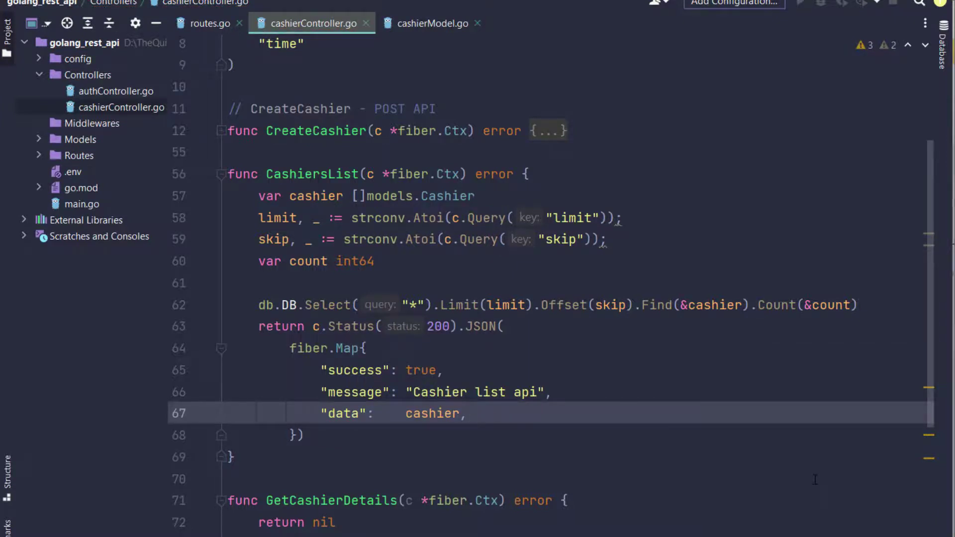
click(466, 413)
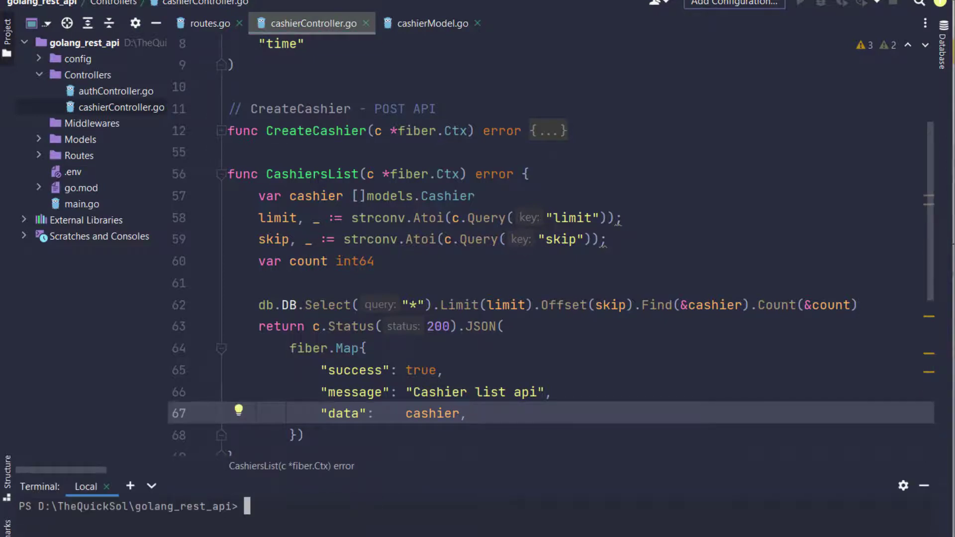
- Run 'go run main.go' and review the GET localhost:30001/cashiers response listing four cashiers
text(go run main.go)
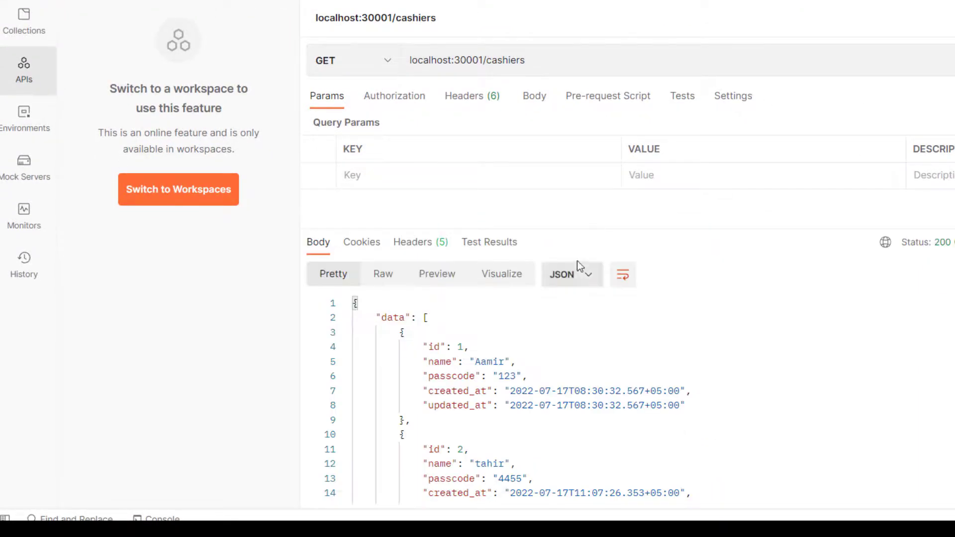
scroll(down, 3)
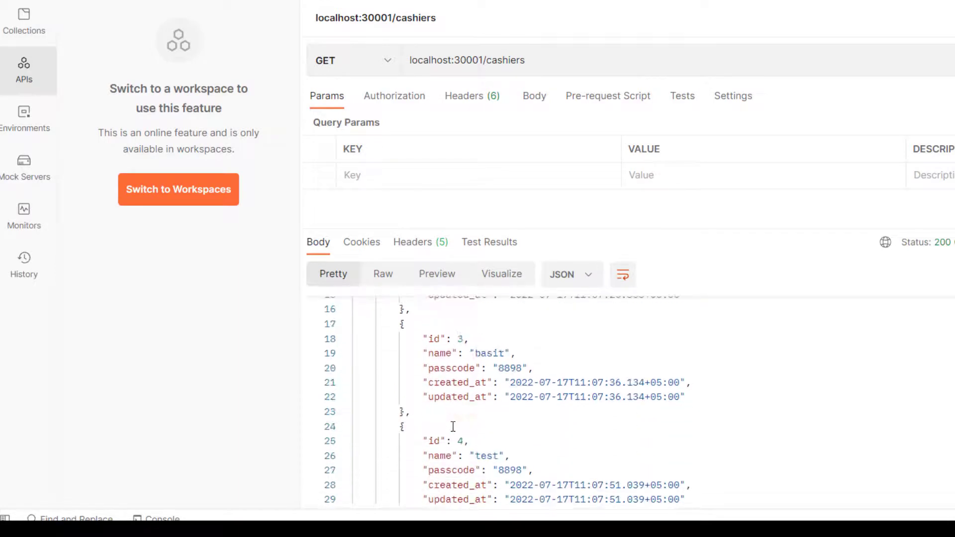
scroll(down, 3)
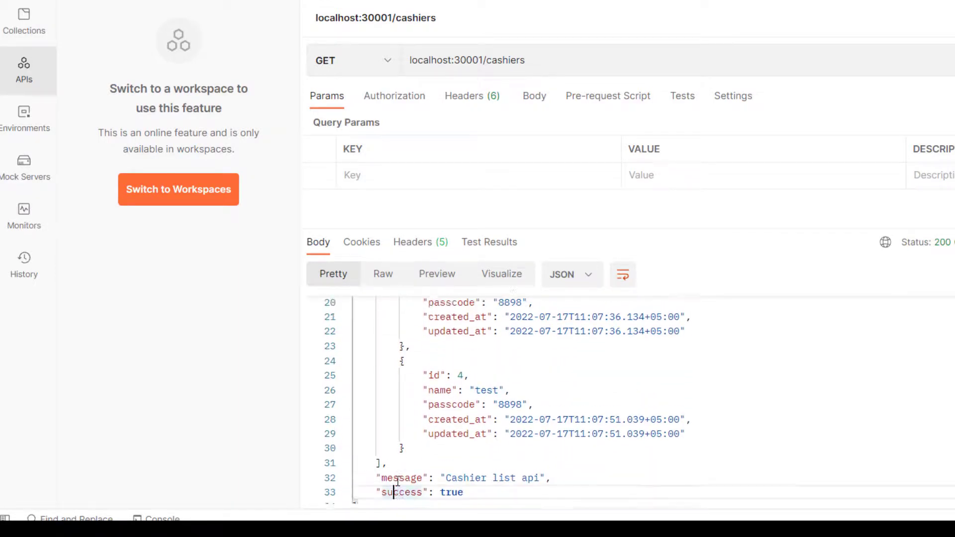
scroll(up, 3)
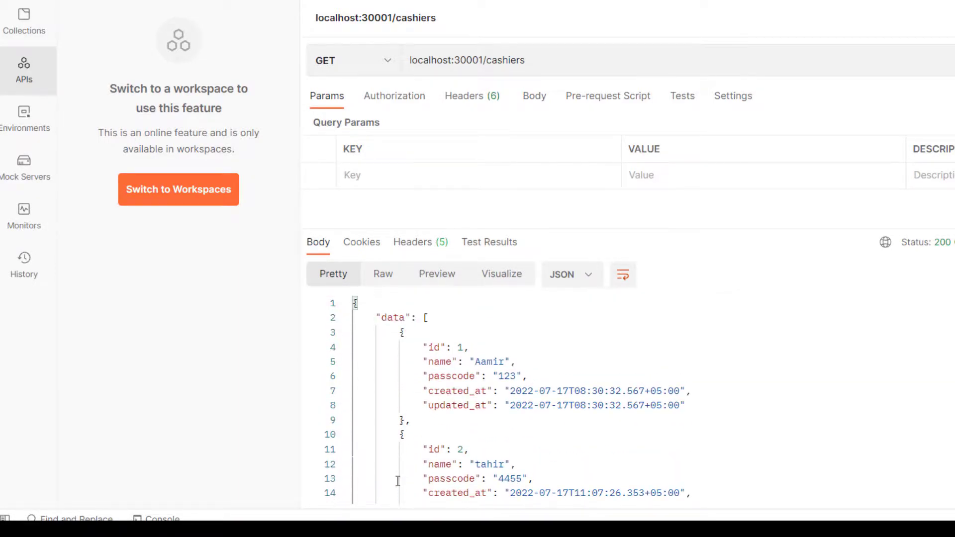
mouse_move(352, 467)
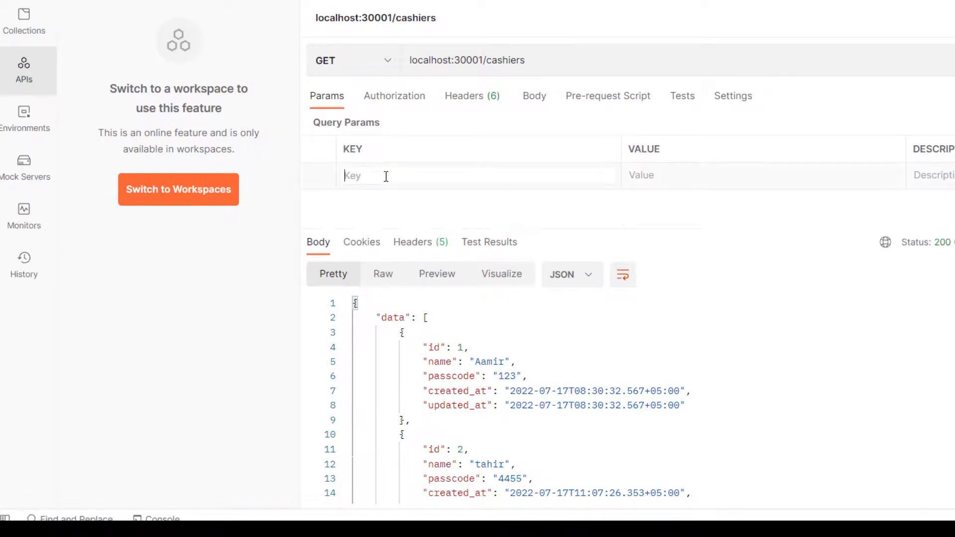
- Send the request with query params limit=2 and skip=3, confirming only cashier id 4 returns
text(limit)
text(skip)
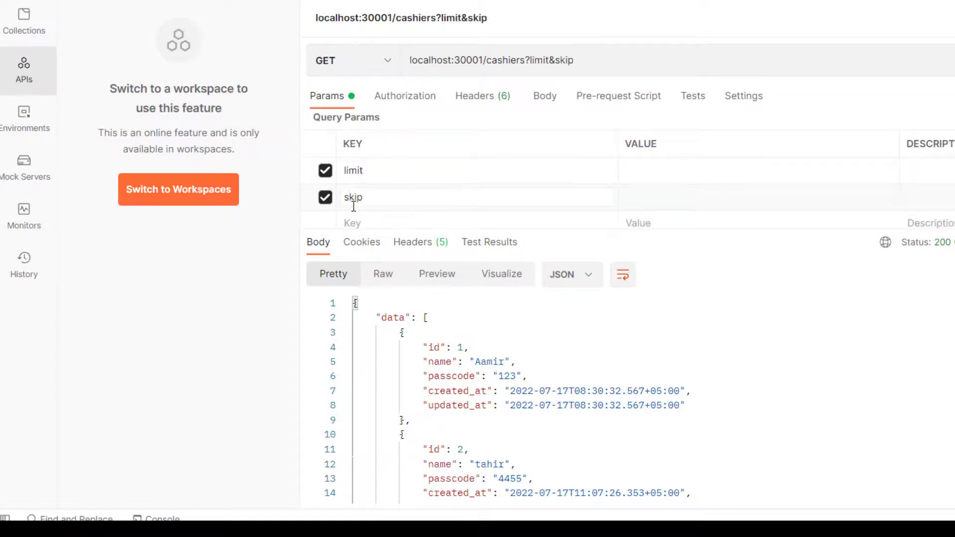
click(663, 171)
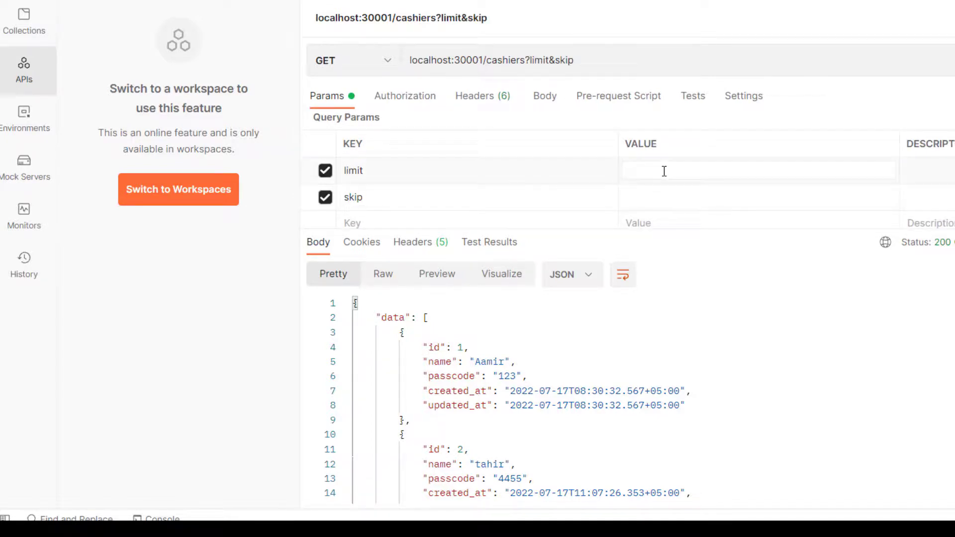
text(10)
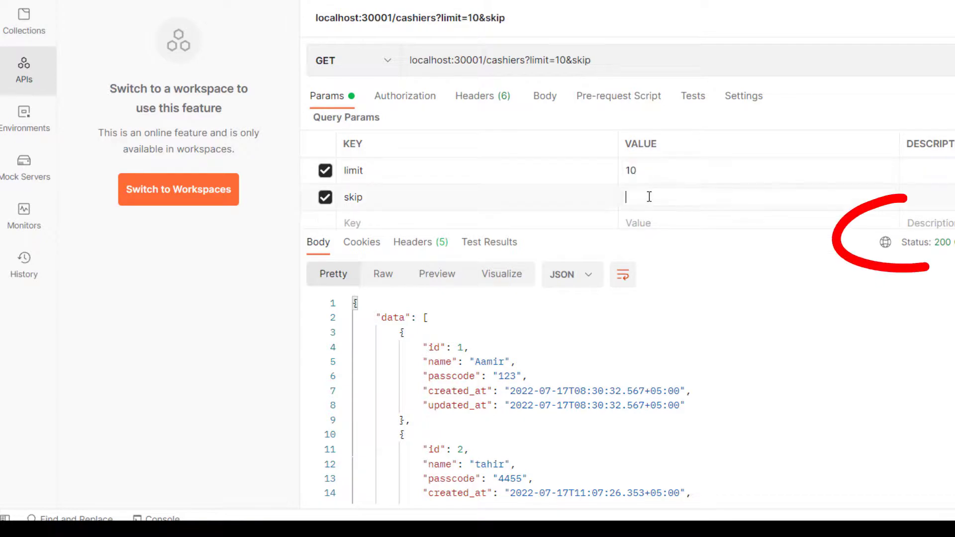
text(0)
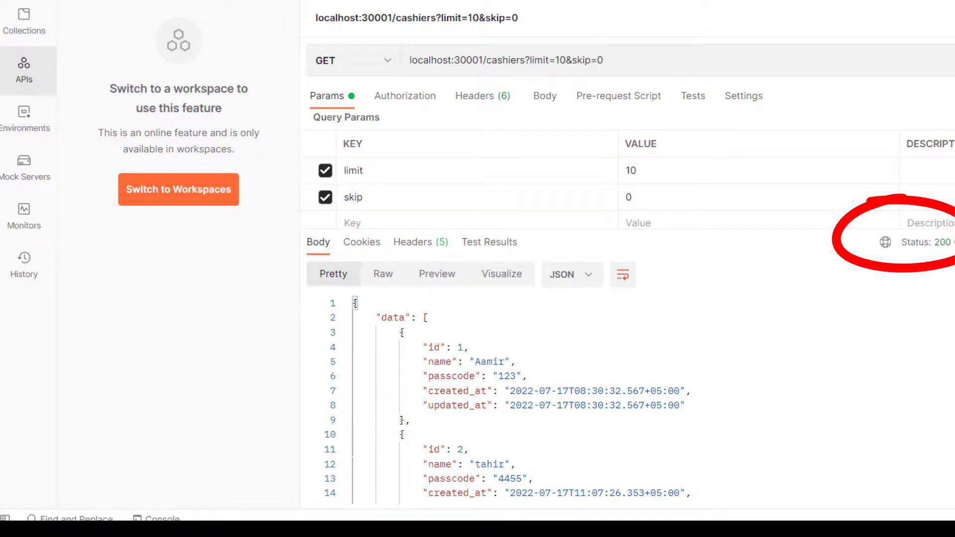
click(658, 169)
text(2)
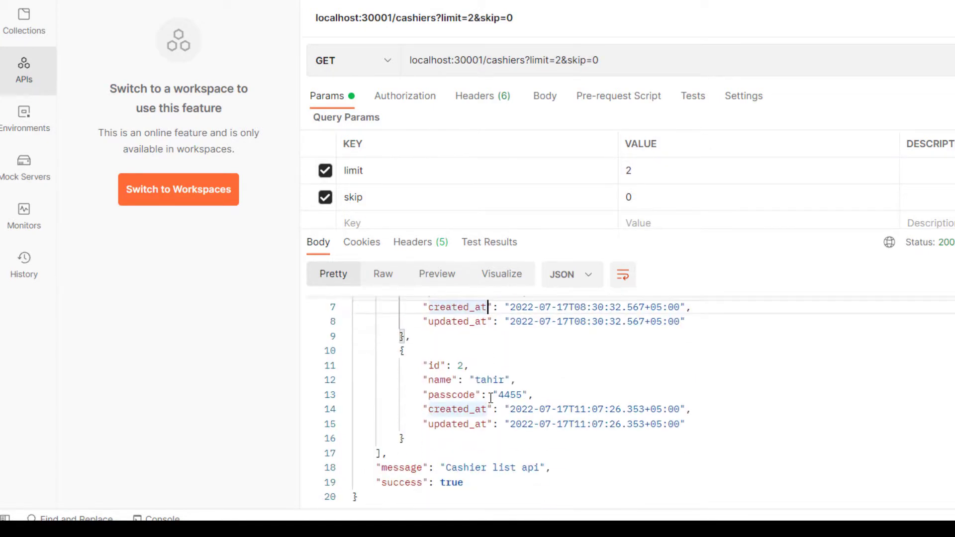
scroll(up, 3)
text(3)
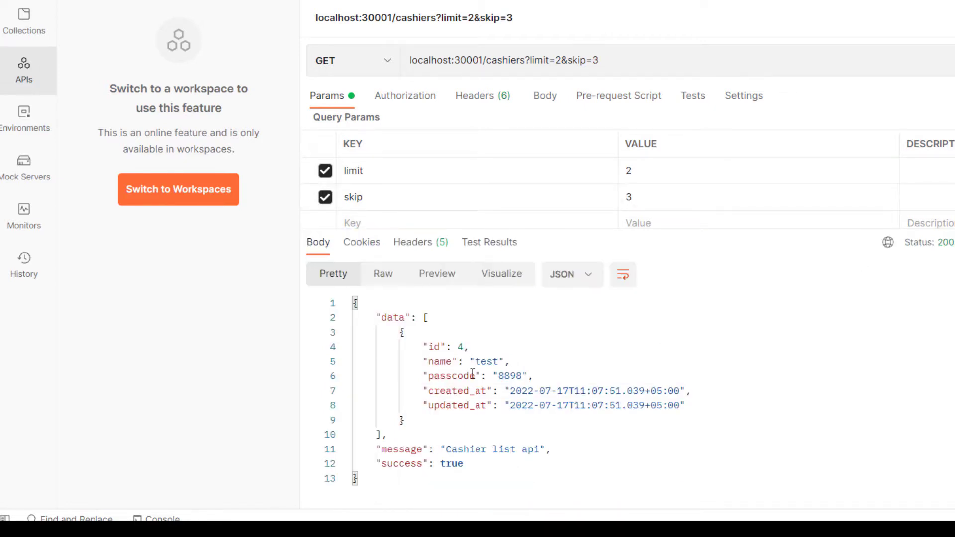
double_click(461, 347)
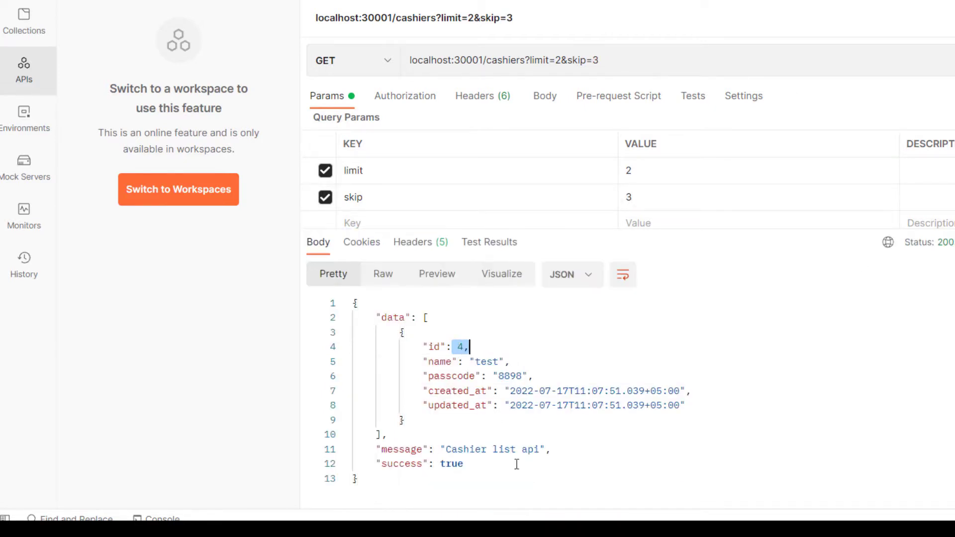